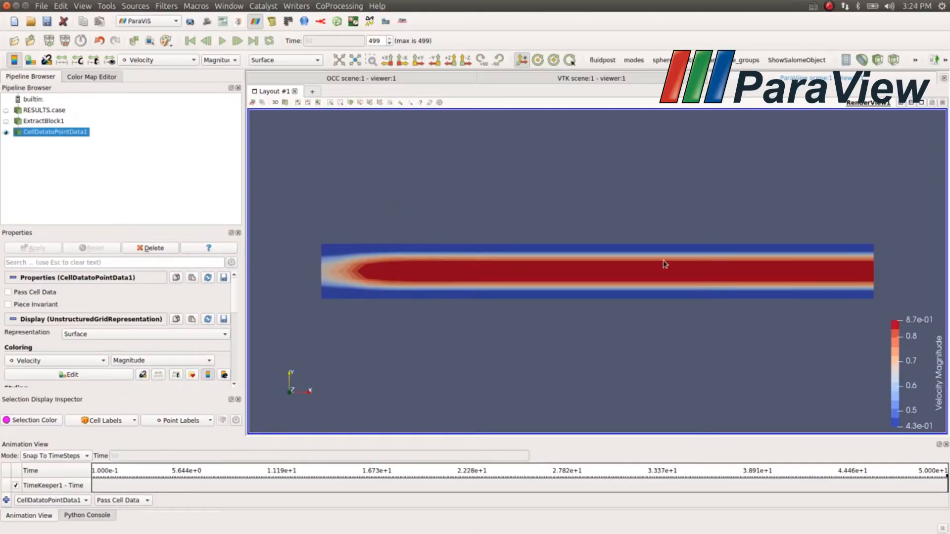
pyautogui.moveTo(781, 285)
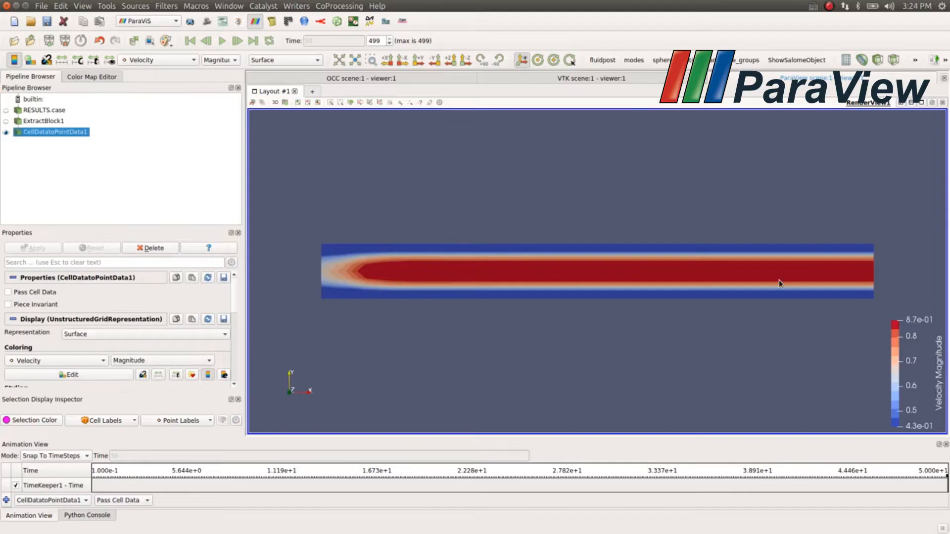
pyautogui.moveTo(579, 259)
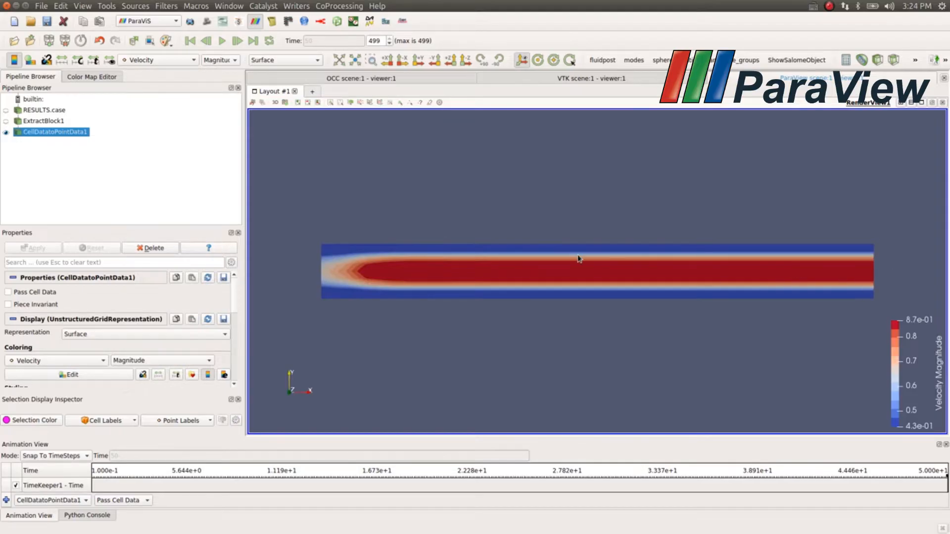